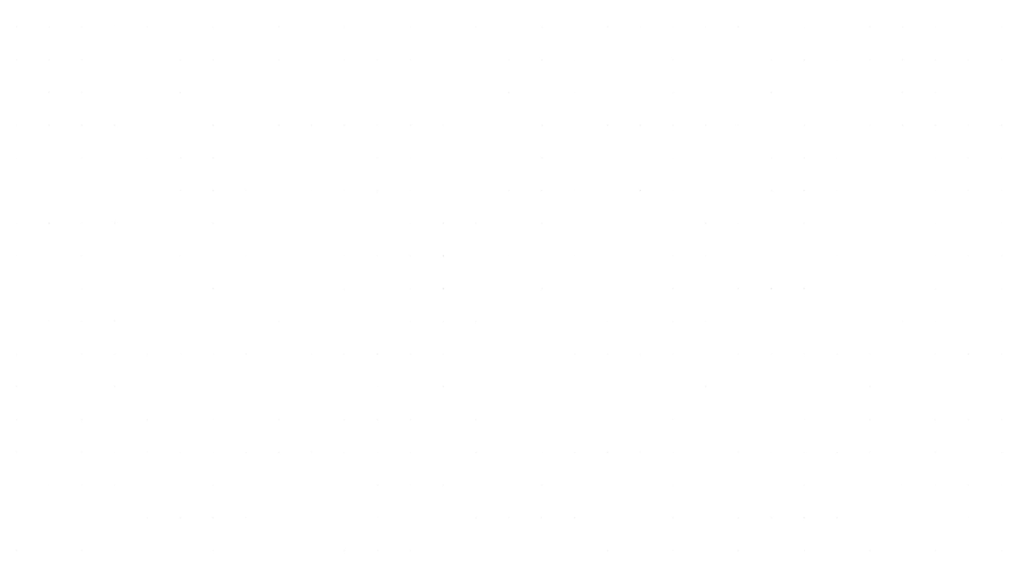
- Pen-write the first freehand strokes of the expression near the left middle of the blank page
left_click_drag(28, 320, 87, 326)
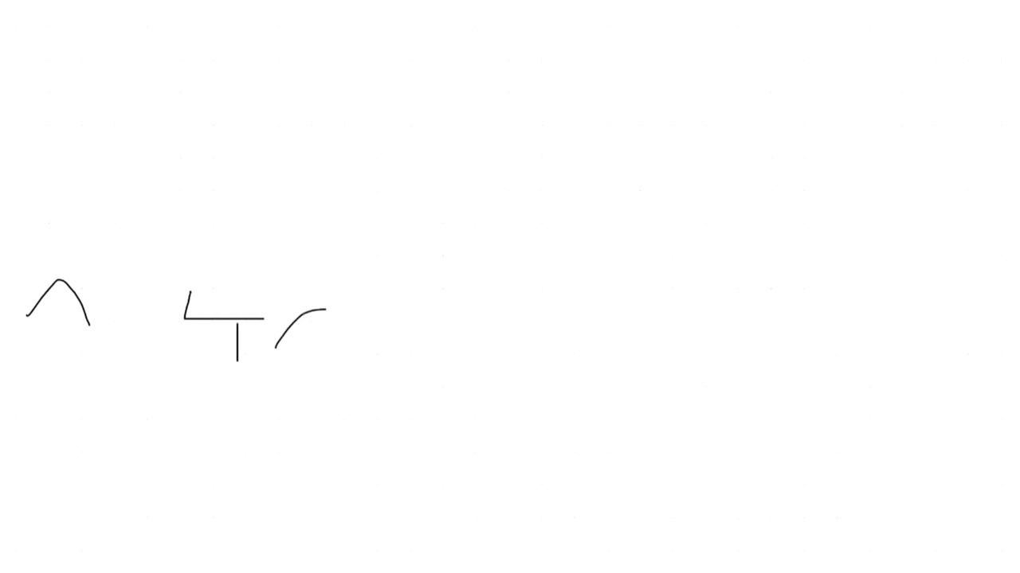
- Add a percent sign after the 4, then the equals sign and result on line one
left_click_drag(279, 307, 323, 335)
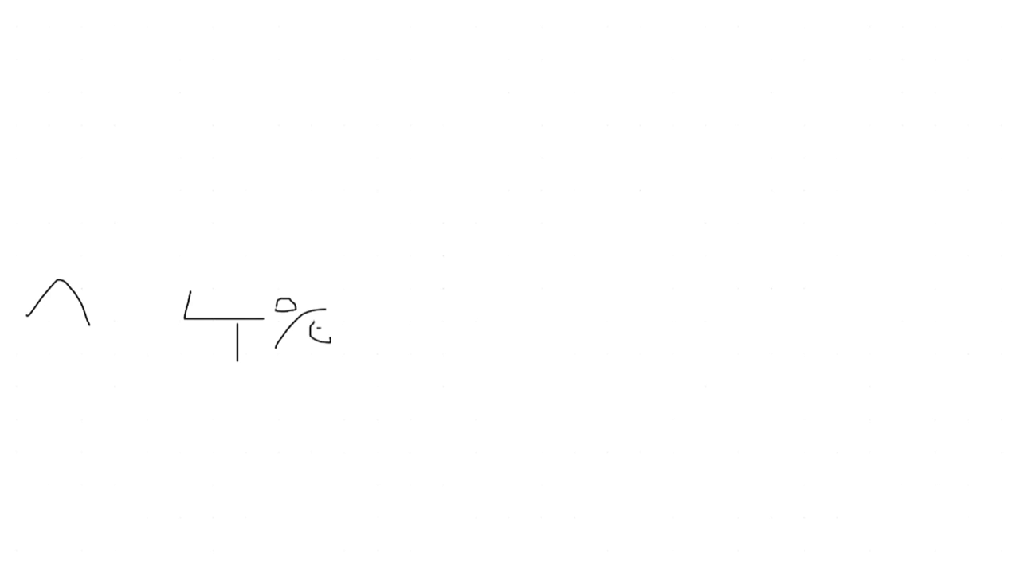
left_click_drag(315, 326, 323, 338)
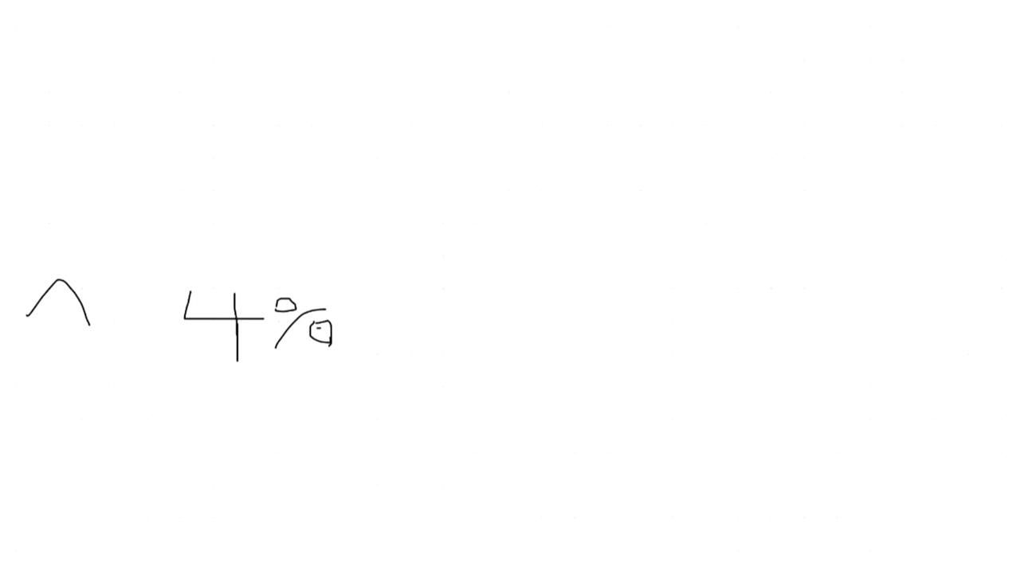
left_click_drag(108, 319, 167, 333)
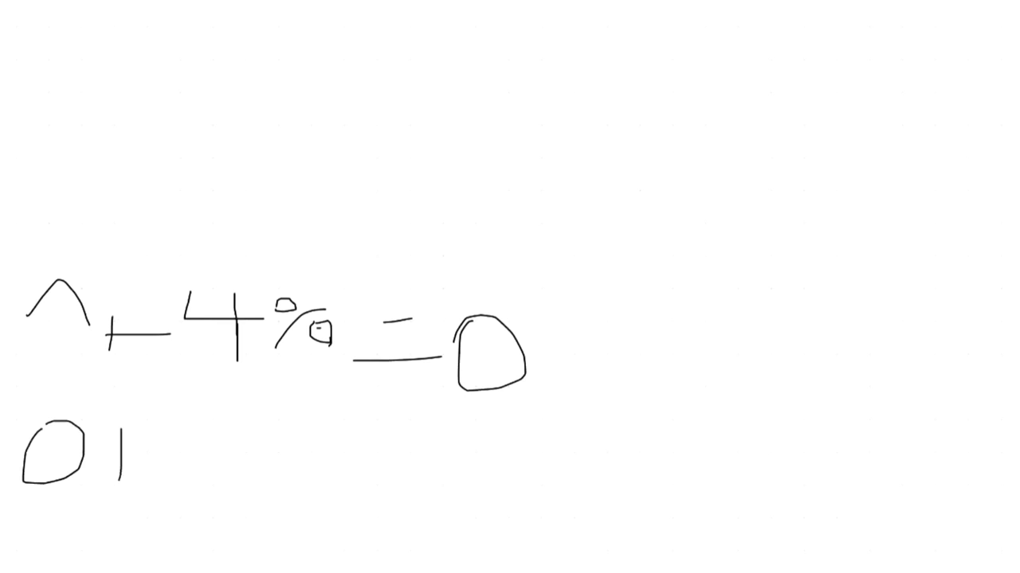
- Handwrite '+ 4% =' on the second line and continue writing after it
left_click_drag(112, 447, 311, 478)
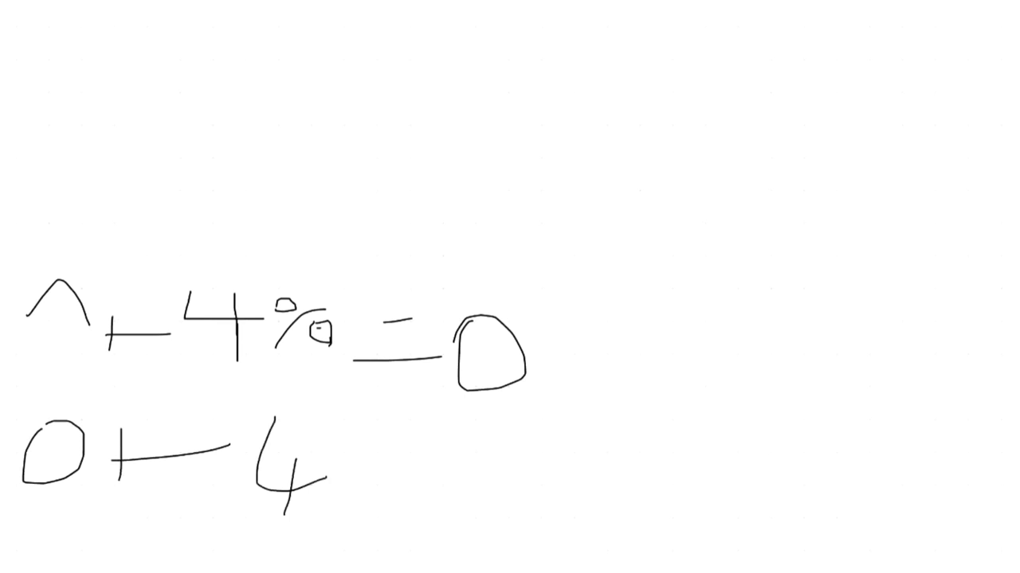
left_click_drag(370, 446, 390, 478)
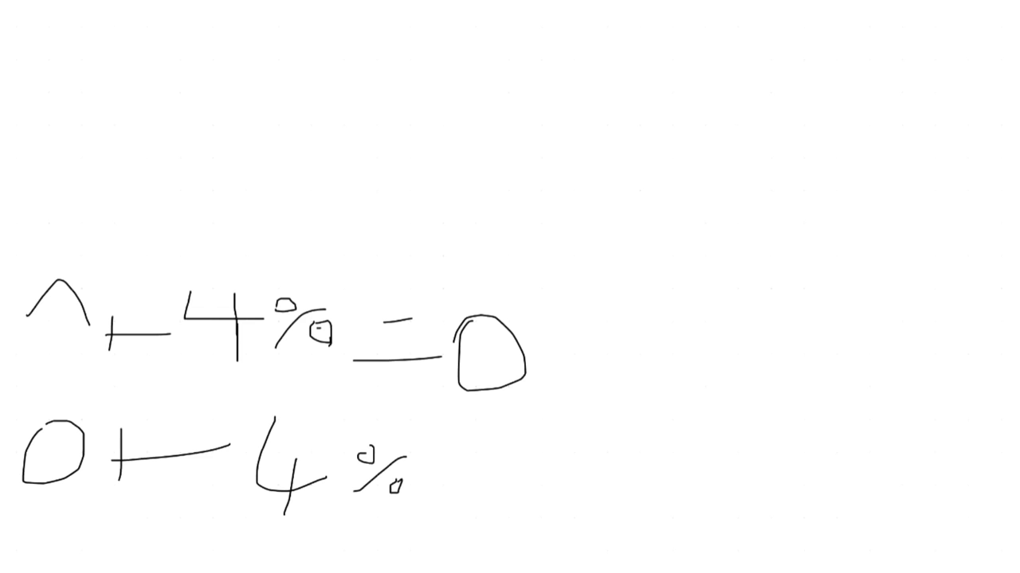
left_click_drag(430, 462, 466, 482)
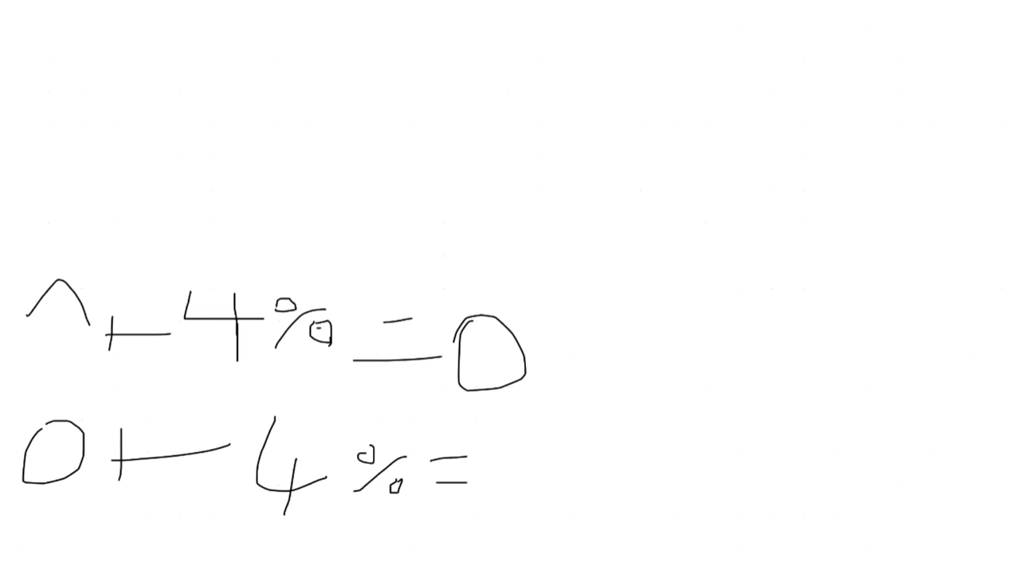
left_click_drag(486, 458, 494, 502)
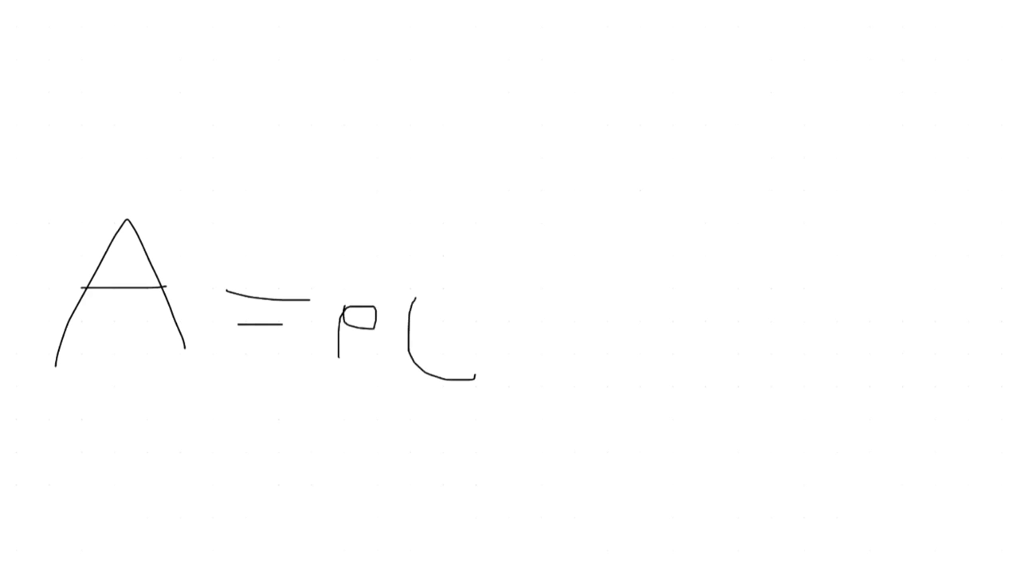
- Write the 1 inside the bracket and continue the formula to A = P(1 + r)^t
left_click_drag(428, 306, 434, 371)
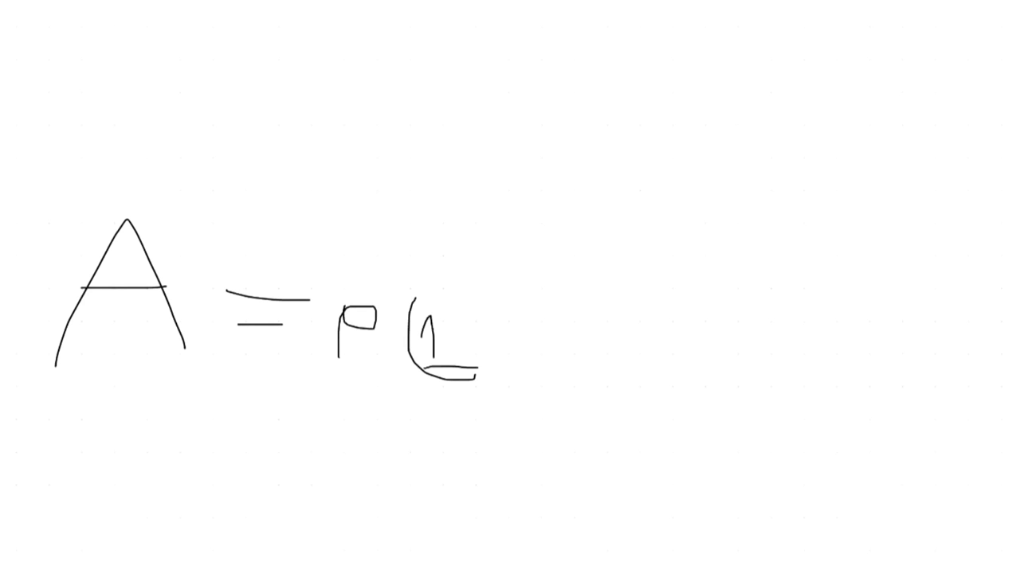
left_click_drag(494, 326, 565, 350)
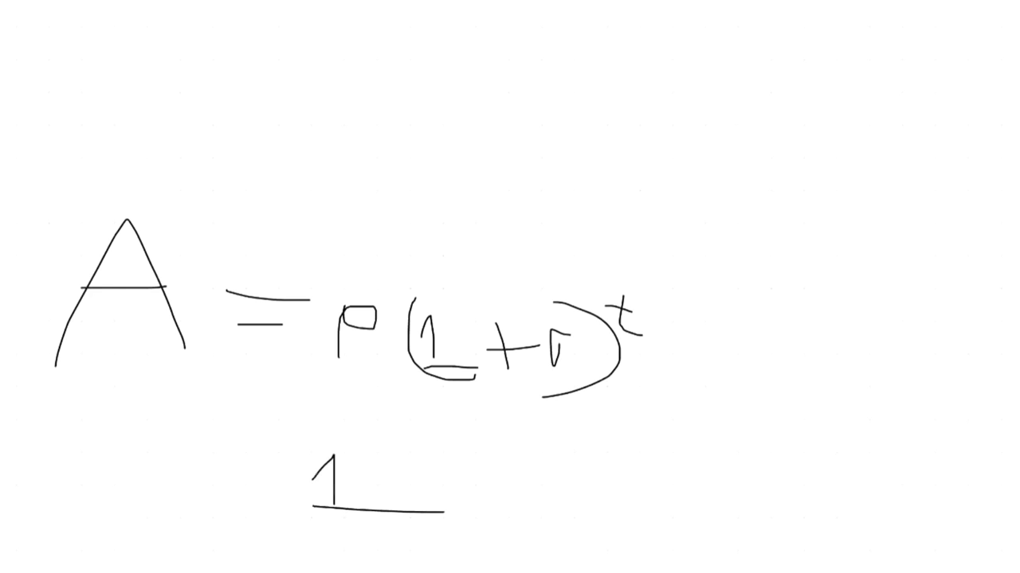
- Write the zeros of 100 beneath the formula and begin the following term beside it
left_click_drag(374, 470, 474, 501)
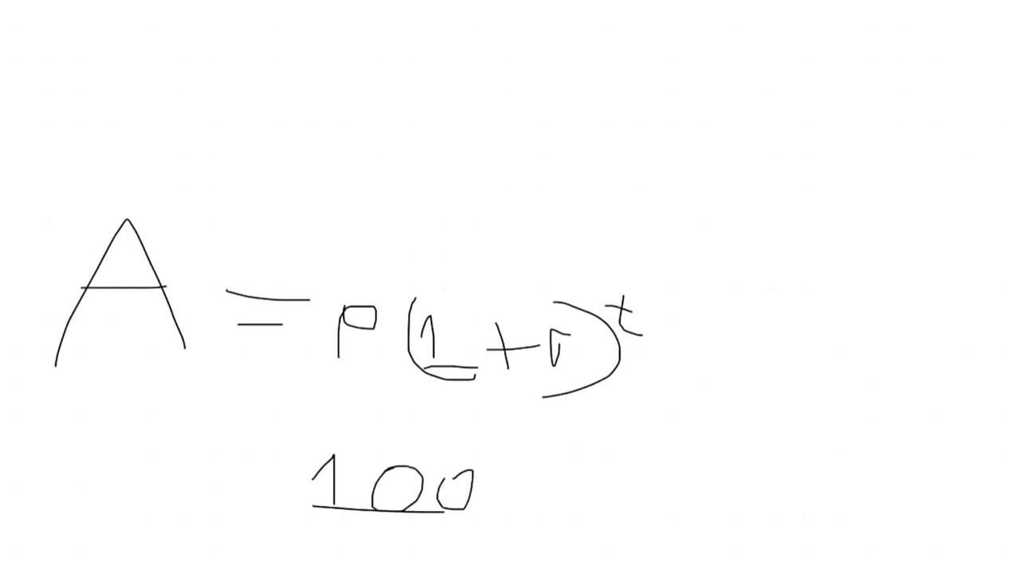
left_click_drag(478, 461, 485, 518)
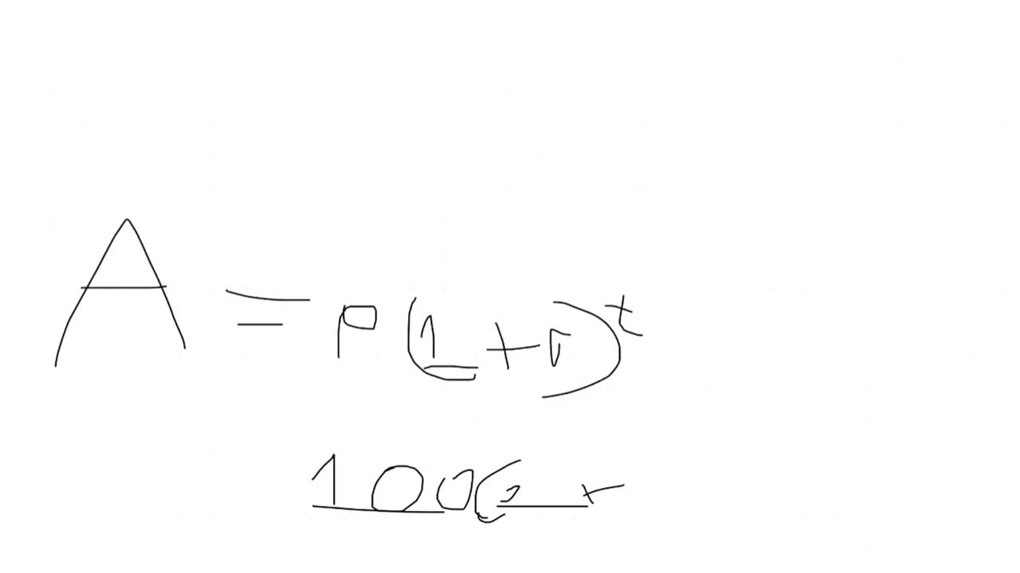
left_click_drag(638, 494, 693, 517)
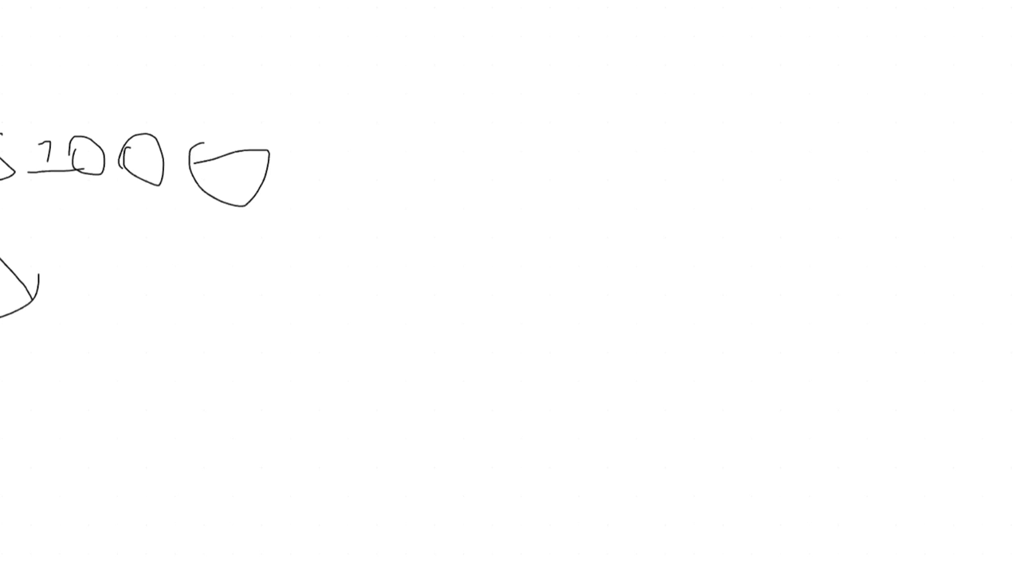
- Handwrite a 4 for the time period lower on the board
left_click_drag(54, 367, 96, 410)
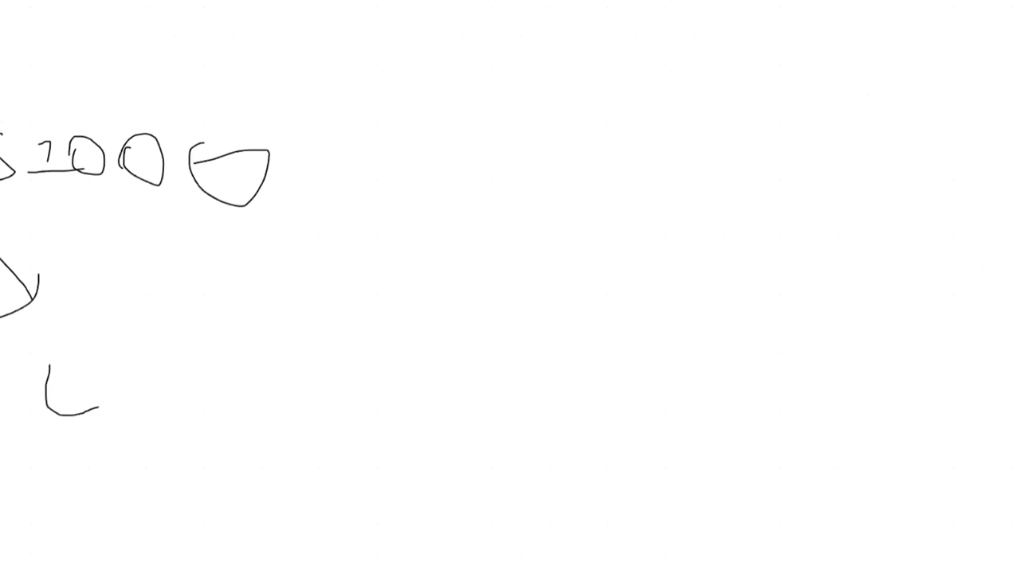
- Write 'years' after the 4, add 4.2% above it, and start an opening bracket
left_click_drag(52, 366, 246, 414)
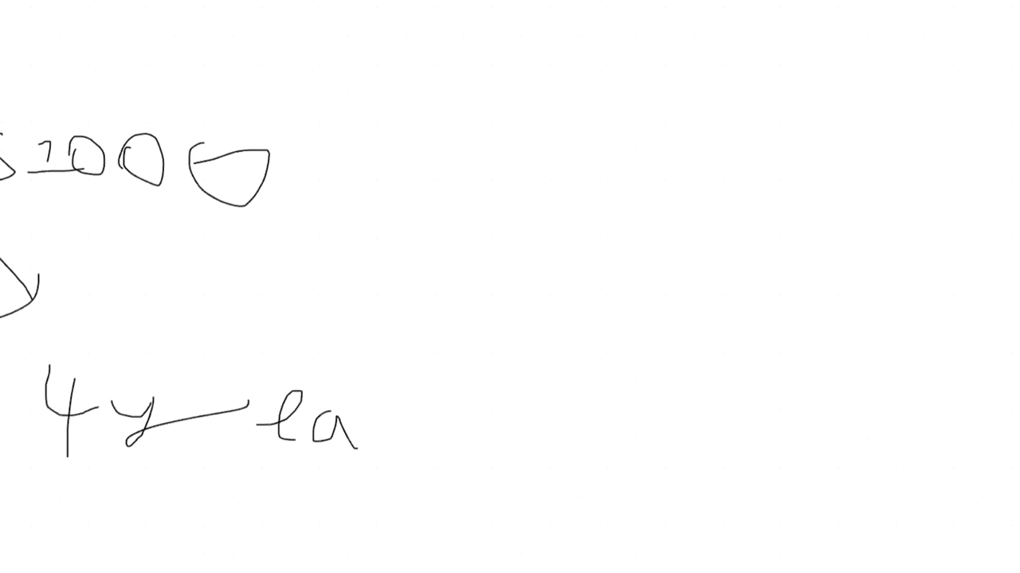
left_click_drag(383, 415, 450, 462)
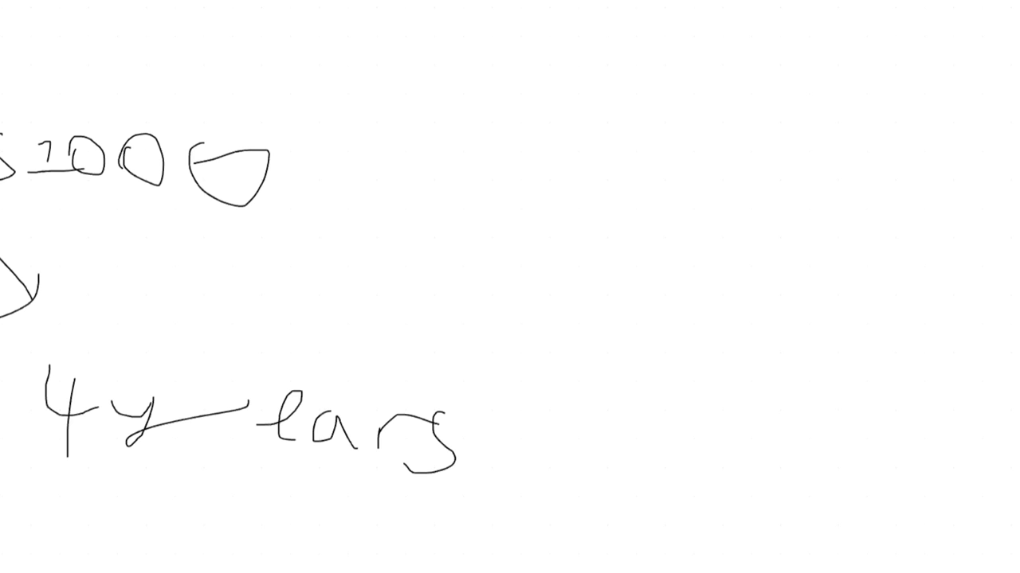
left_click_drag(88, 263, 127, 322)
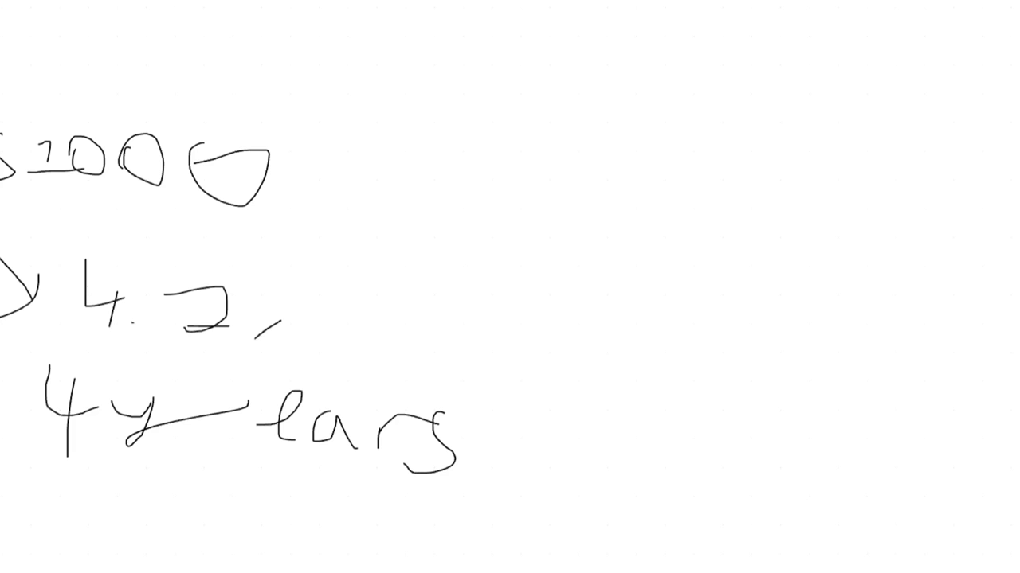
left_click_drag(271, 328, 422, 240)
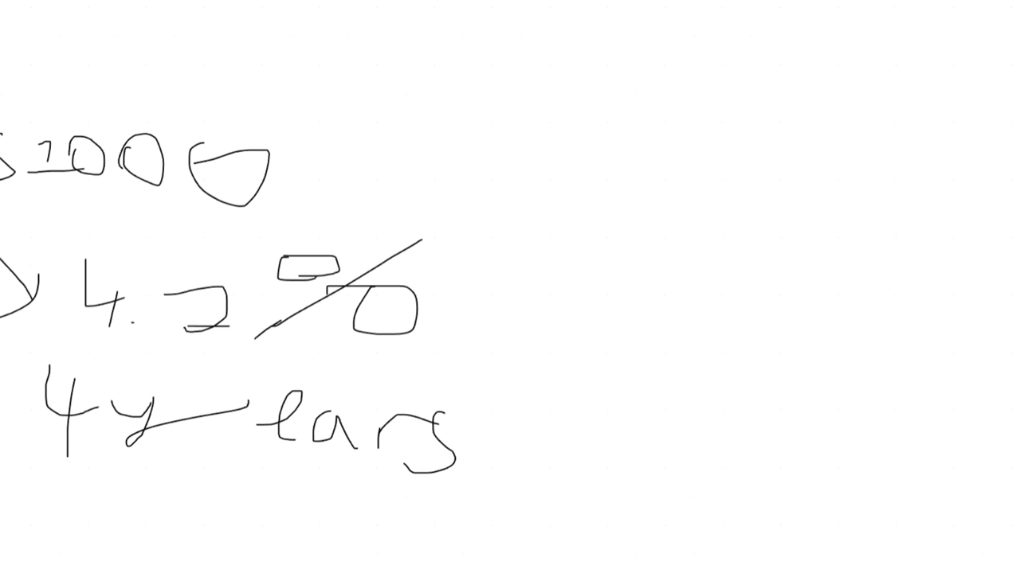
left_click_drag(546, 195, 530, 247)
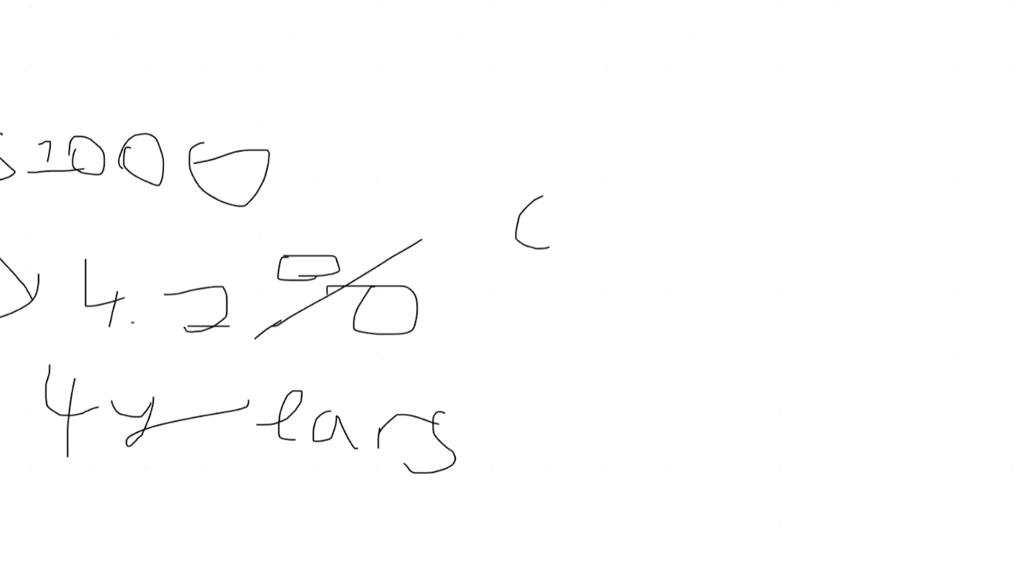